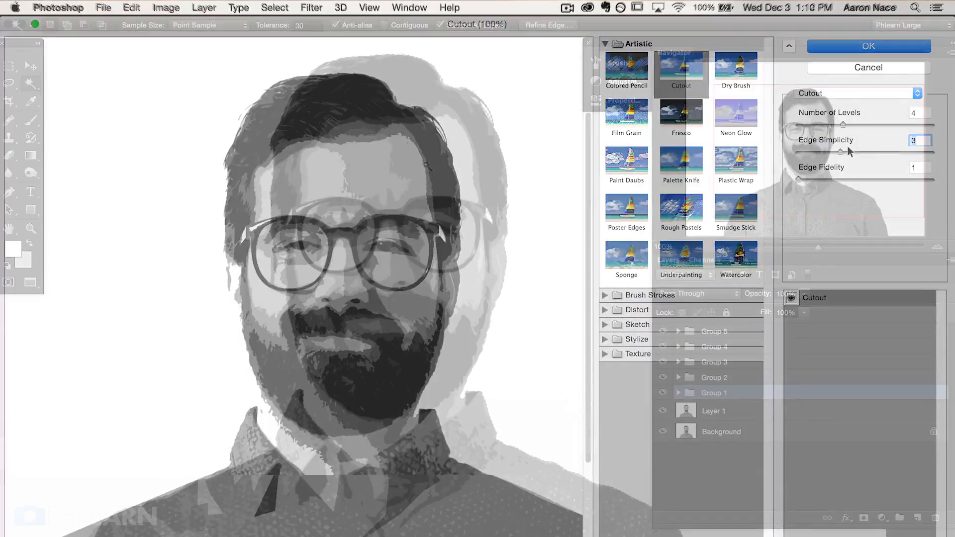
Step: Duplicate the portrait's Background layer to make Layer 1
click(867, 46)
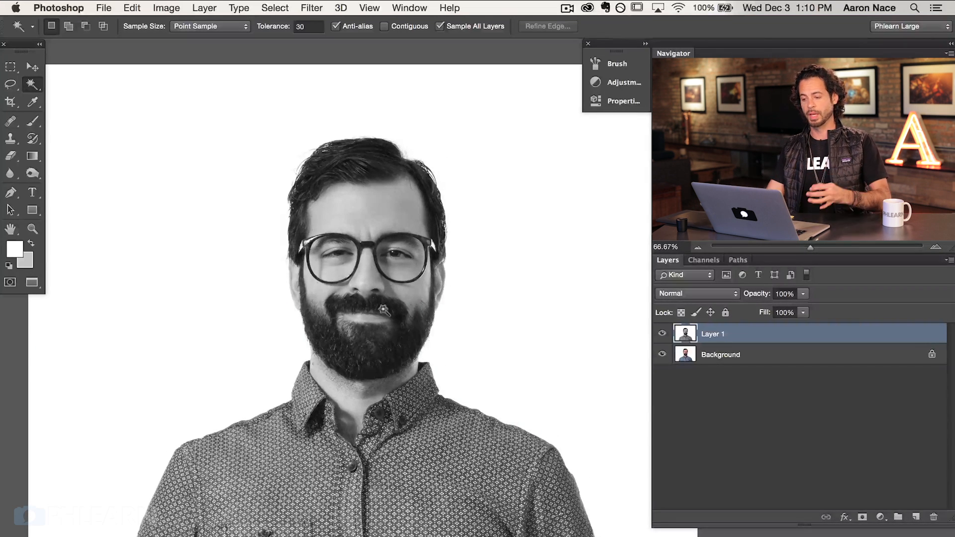
Step: Open the Filter Gallery and preview Poster Edges, Plastic Wrap and Film Grain
click(311, 8)
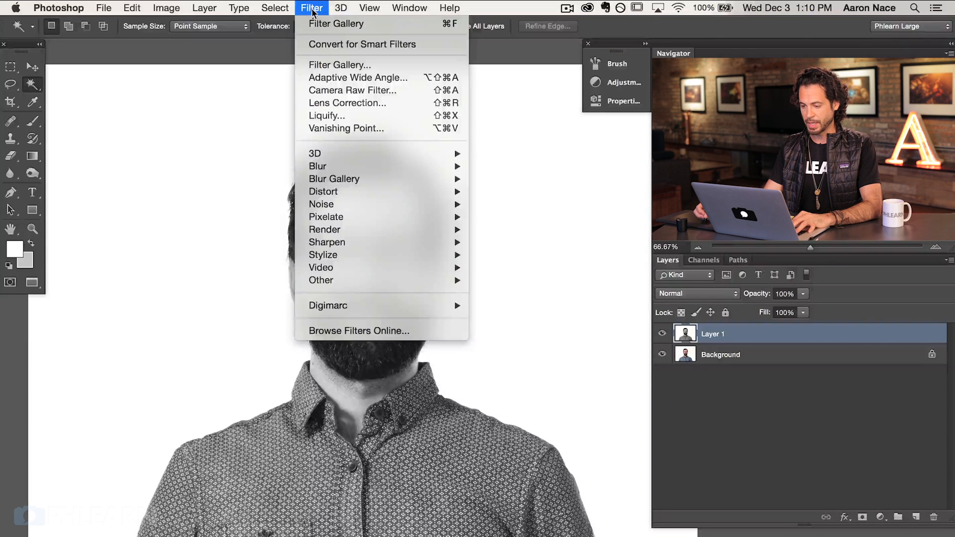
mouse_move(339, 65)
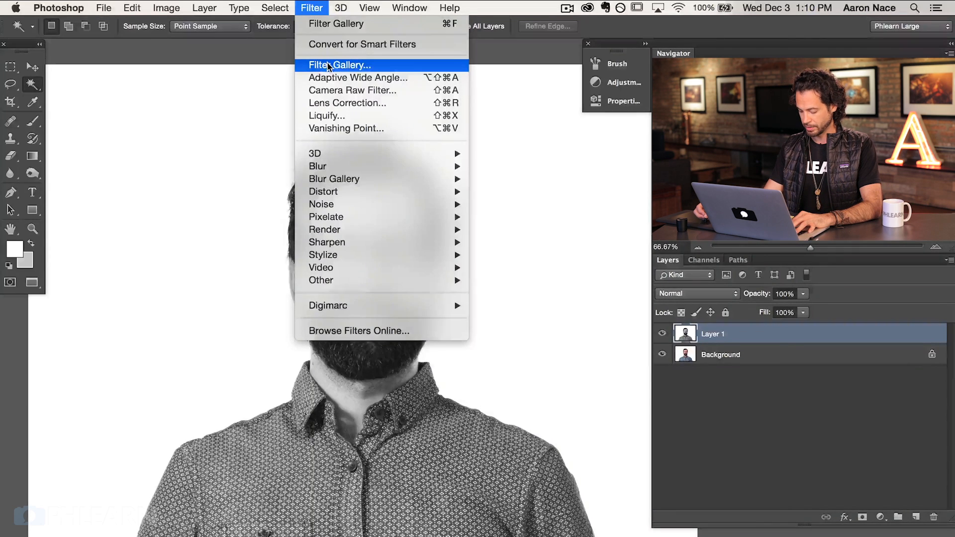
click(339, 65)
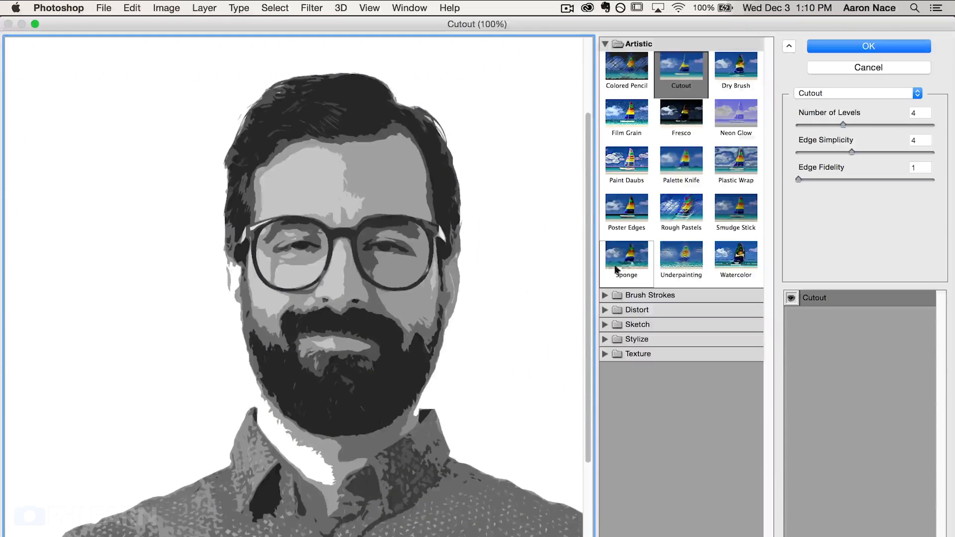
click(626, 212)
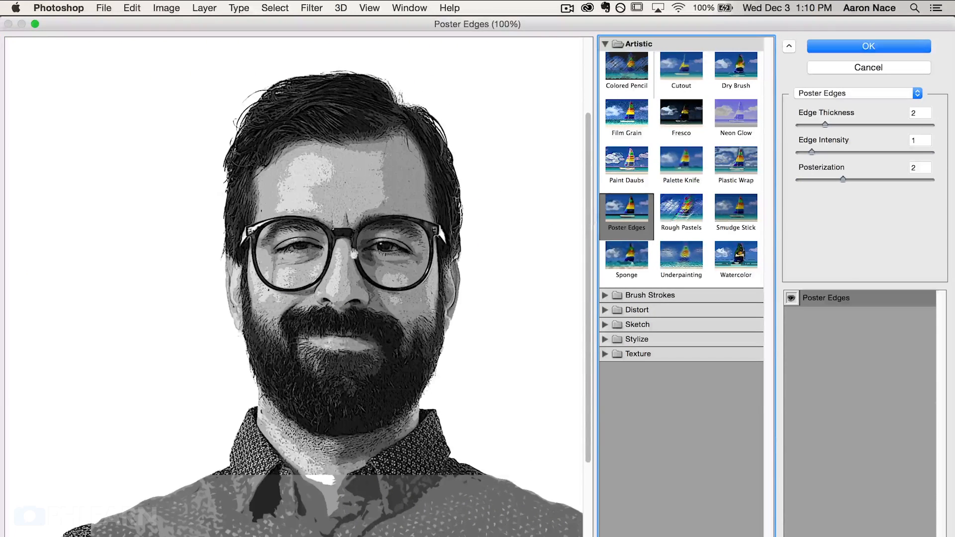
click(735, 163)
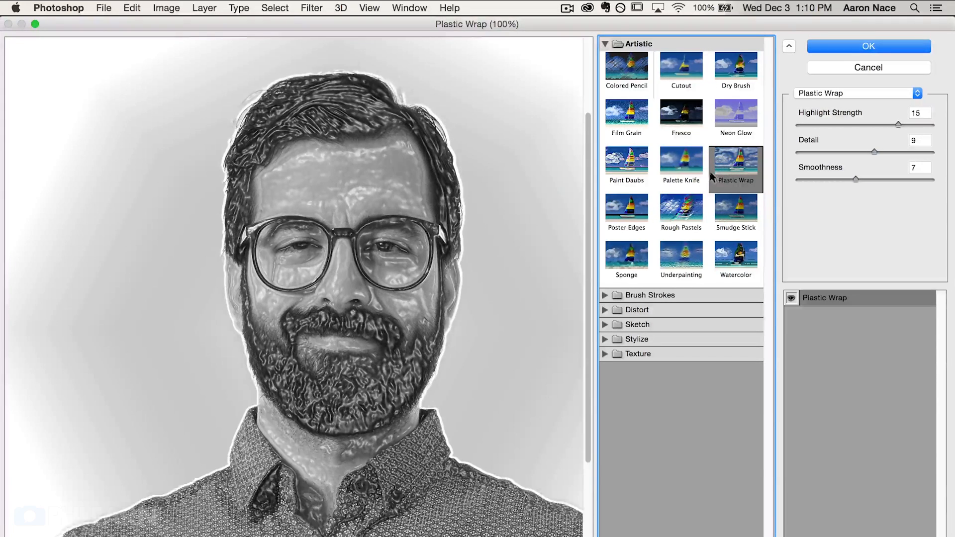
click(625, 117)
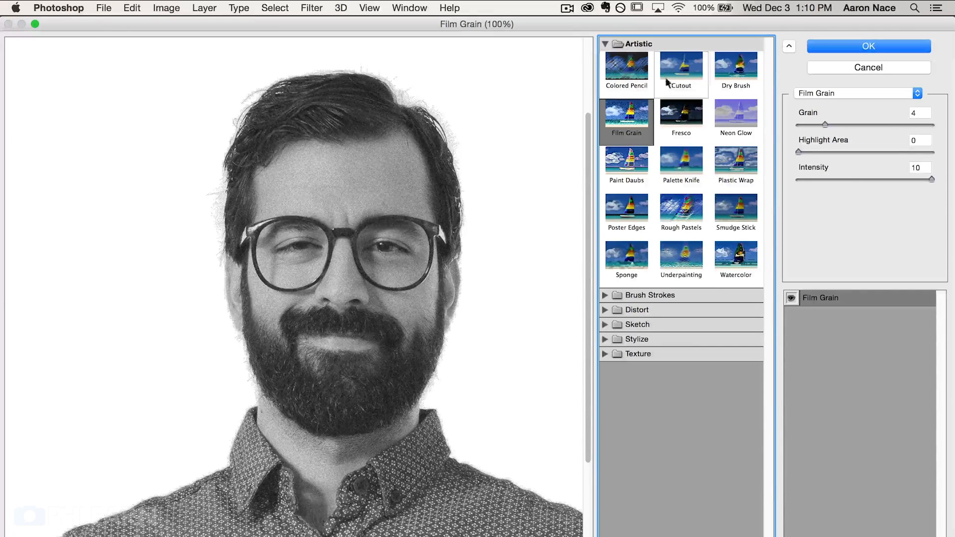
Step: Apply Cutout with levels 4, edge simplicity 4 and edge fidelity 1
click(680, 68)
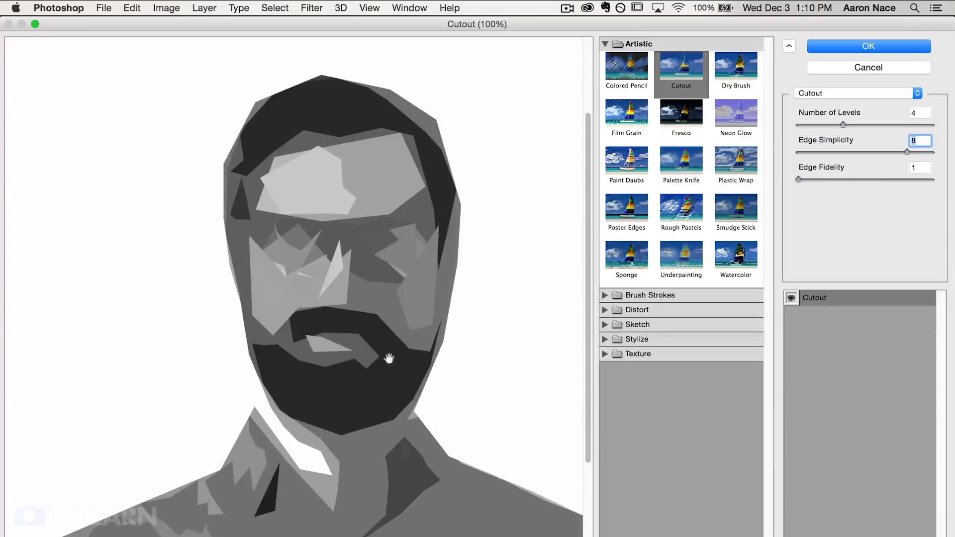
drag(910, 150, 834, 149)
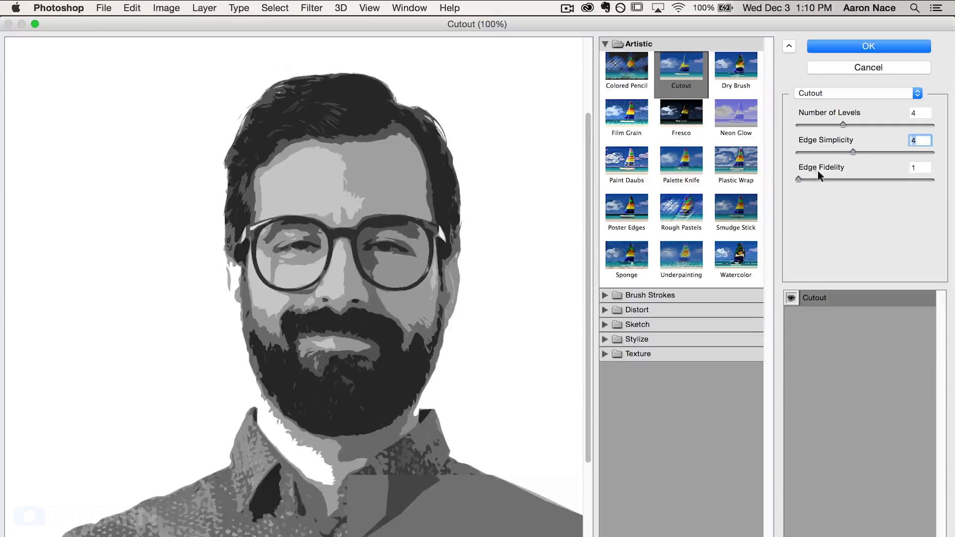
drag(796, 178, 907, 178)
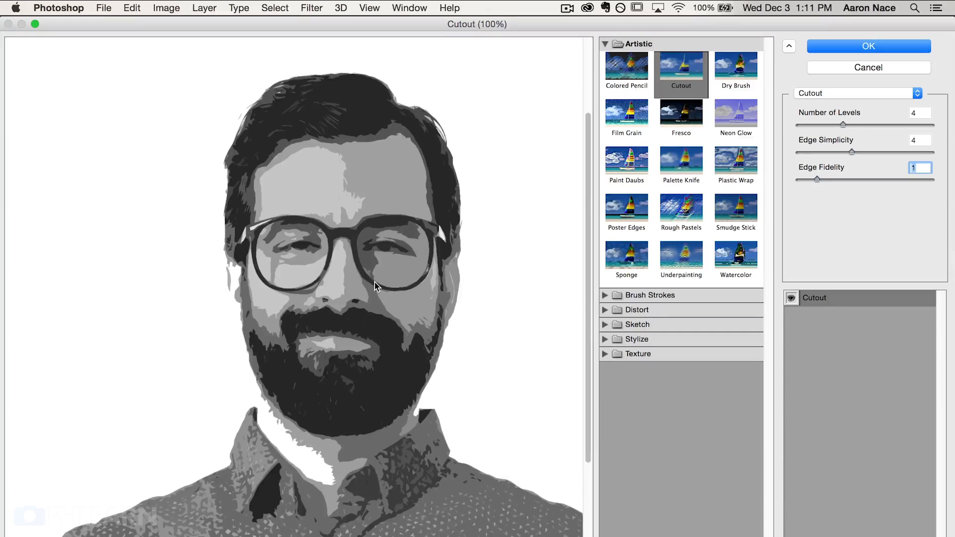
click(867, 46)
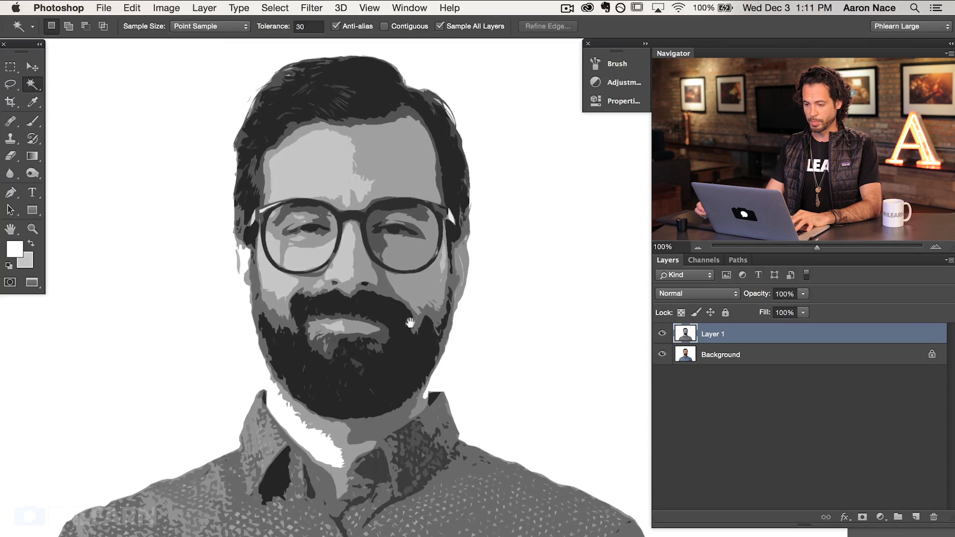
Step: Create Group 1, duplicate it, and rename the copies Group 5, Group 4 and Group 3
click(204, 8)
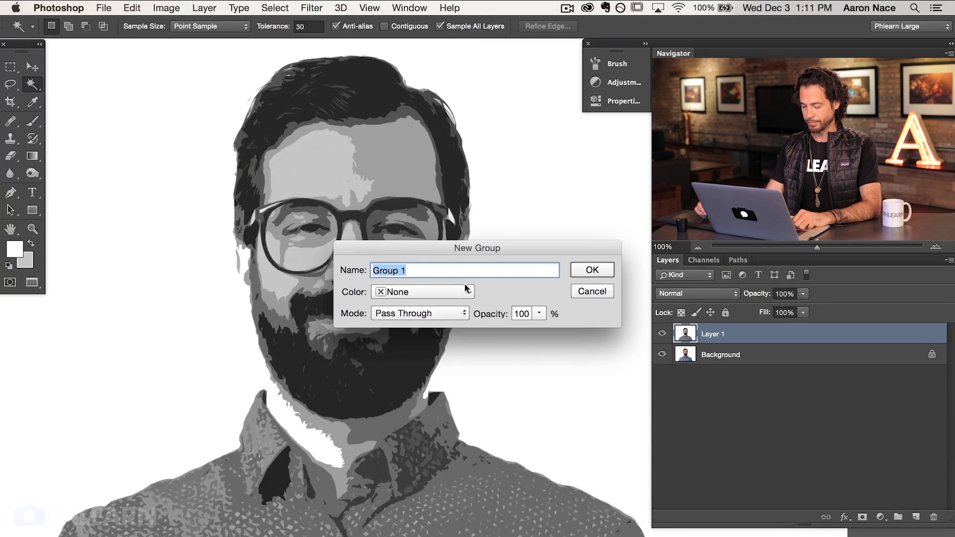
click(590, 270)
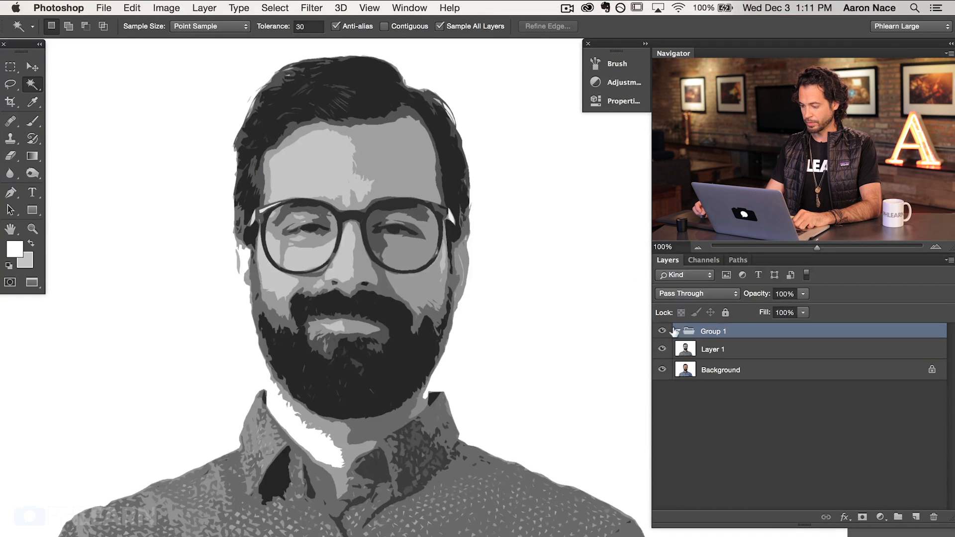
click(677, 331)
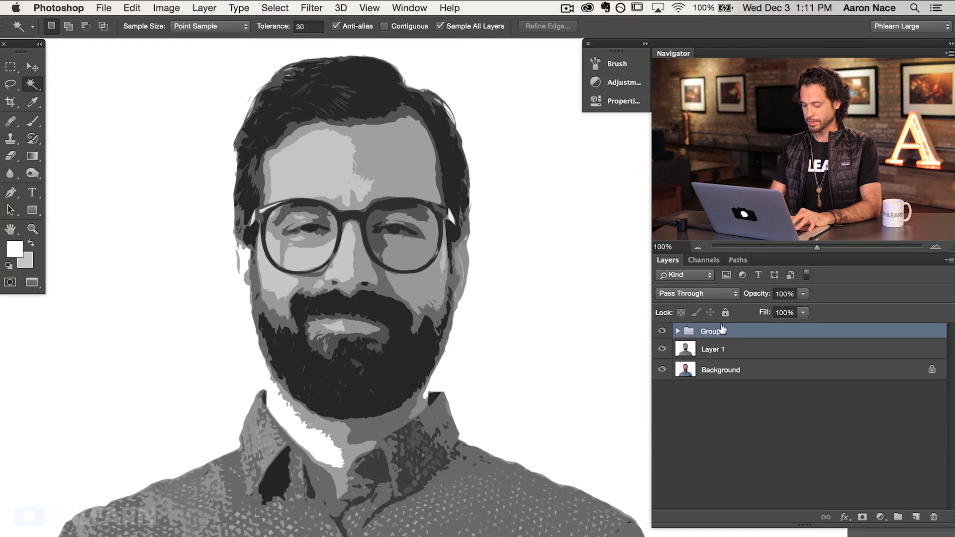
key(cmd+j)
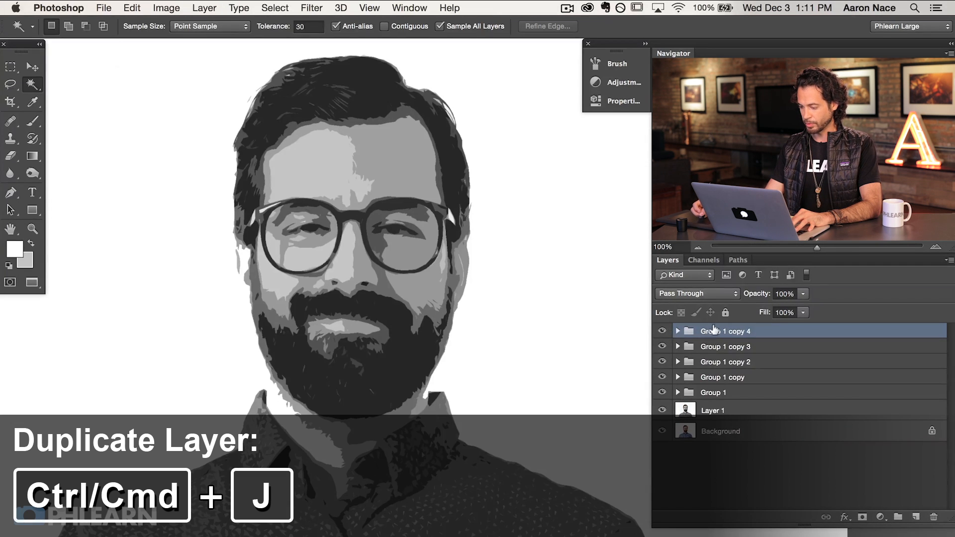
double_click(724, 331)
text(Group 5)
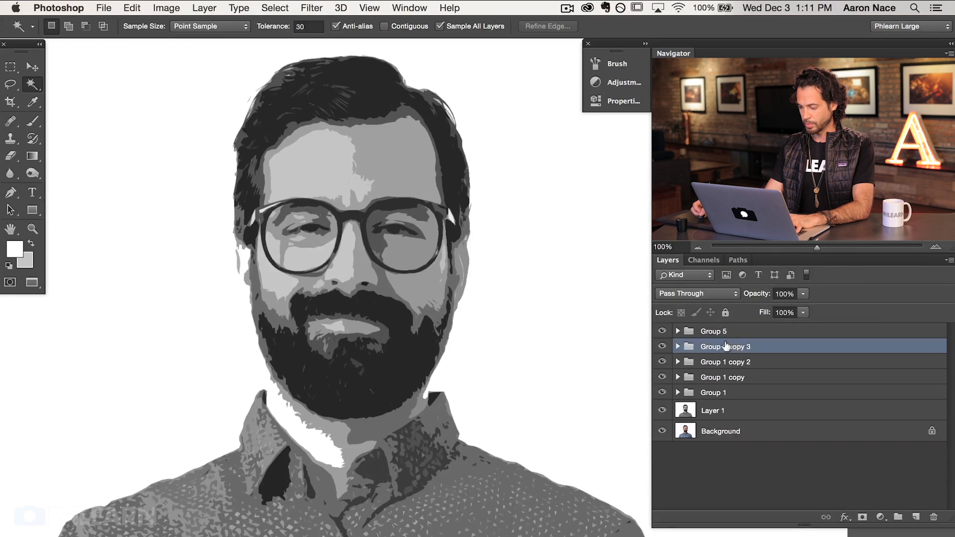
double_click(725, 346)
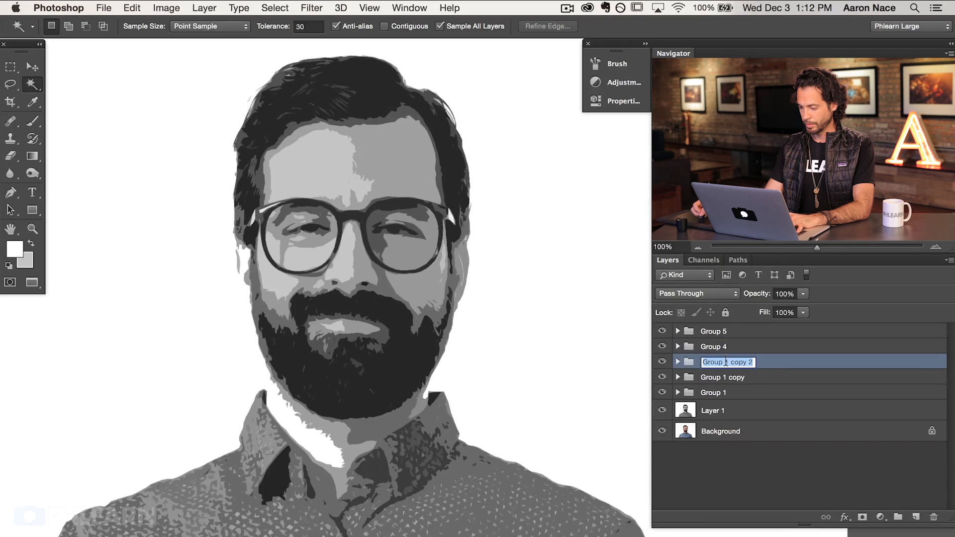
text(Group 3)
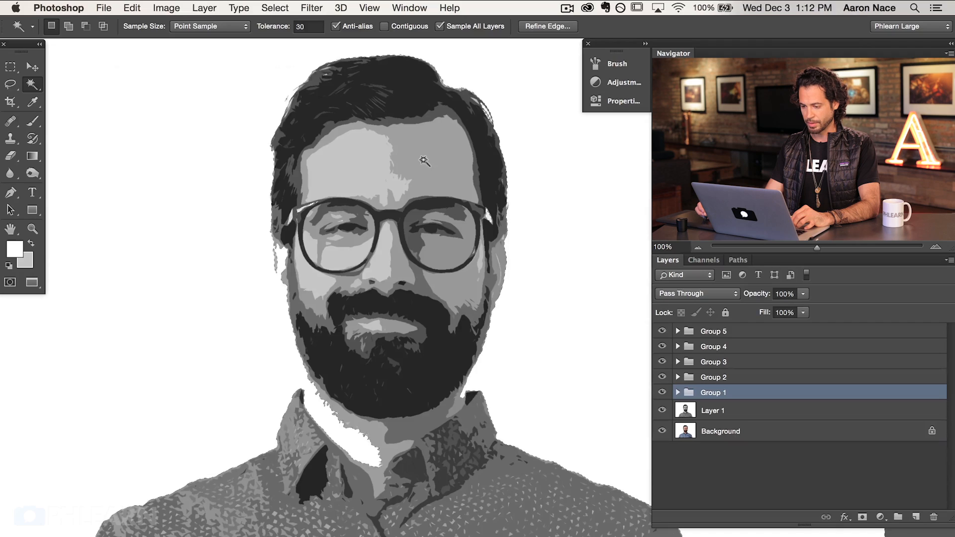
Step: Load the tonal selections and add layer masks to Group 3 and Group 4
click(425, 161)
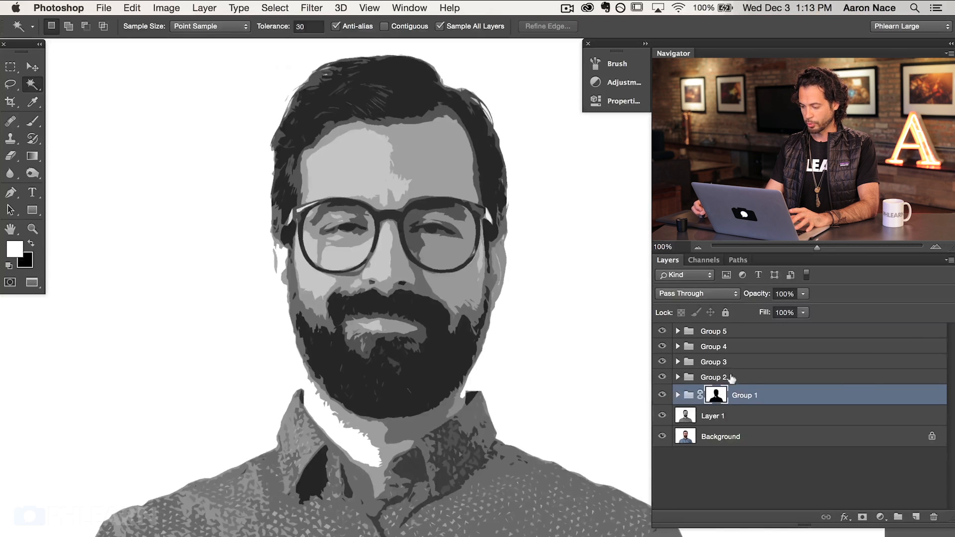
click(713, 376)
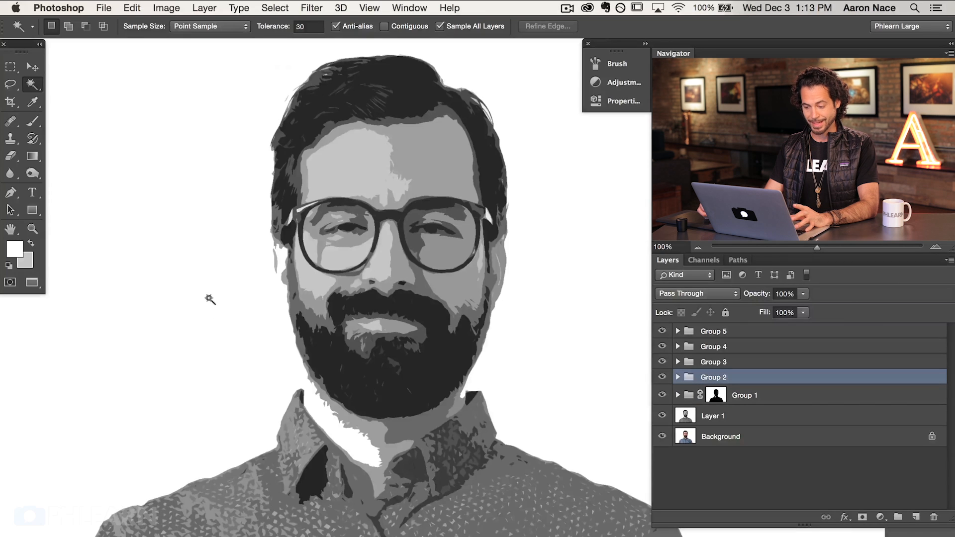
click(347, 171)
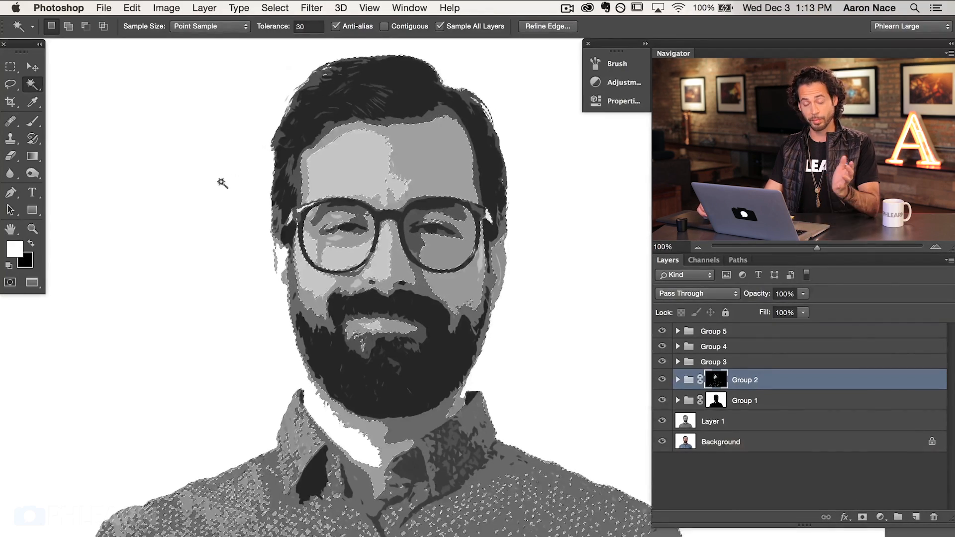
click(713, 361)
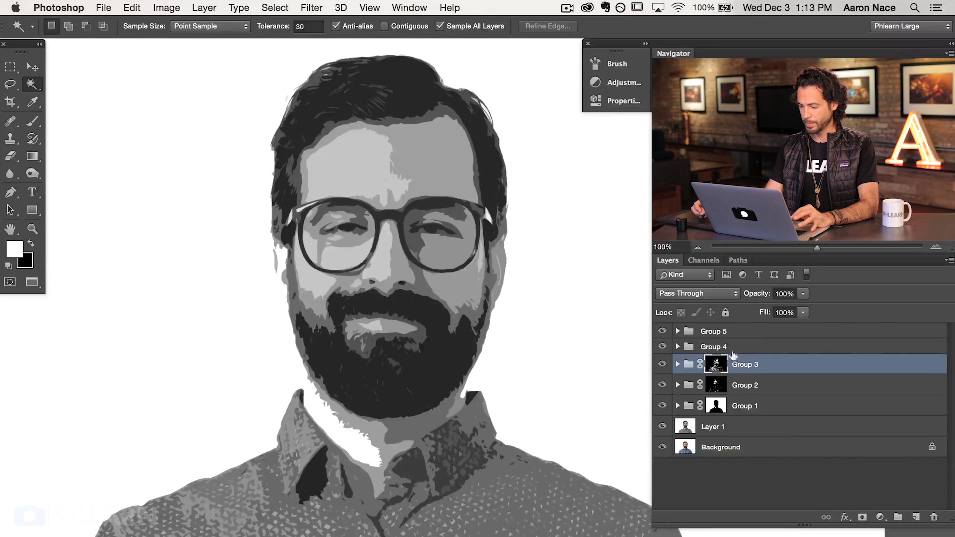
click(713, 346)
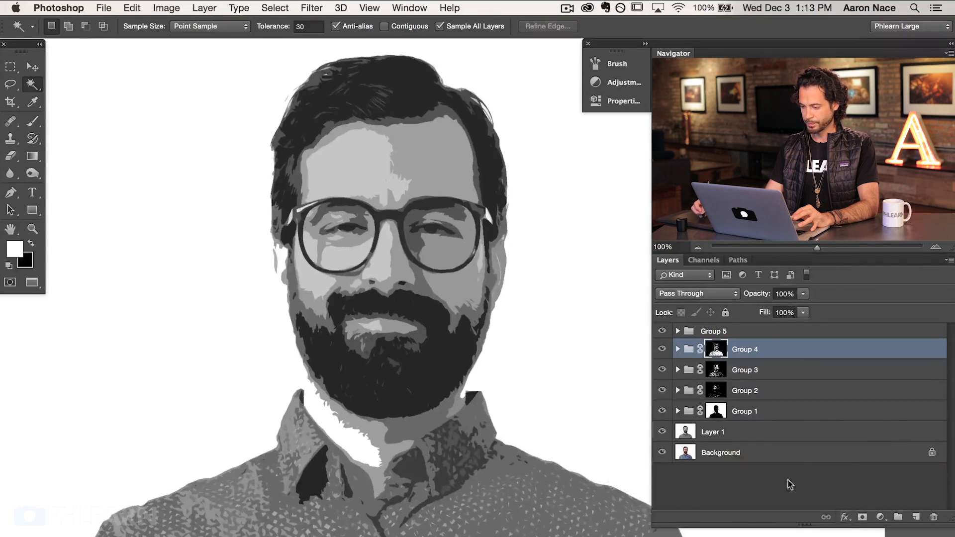
Step: Add a layer mask to Group 5 from its tonal selection
click(713, 331)
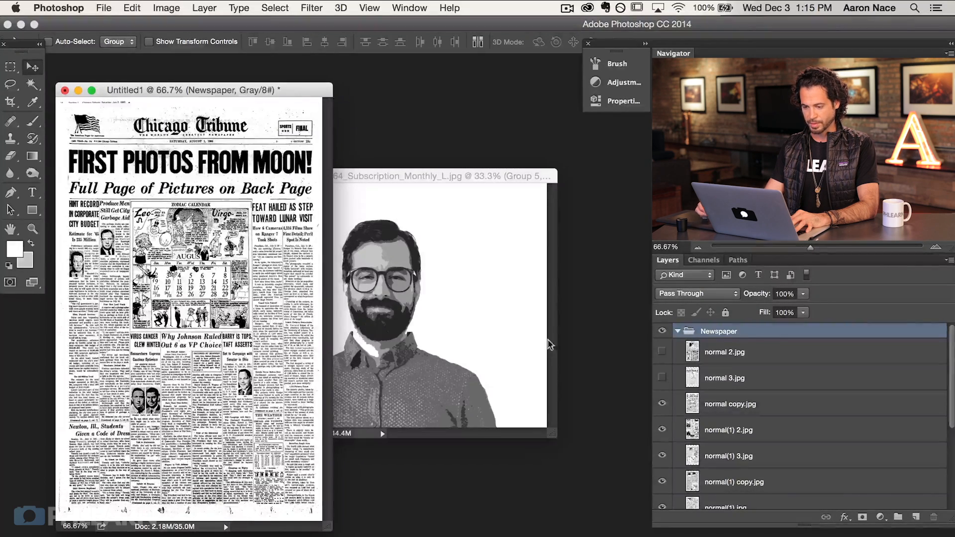
Step: Bring a newspaper page into the portrait and expand Group 3 to place it
click(729, 403)
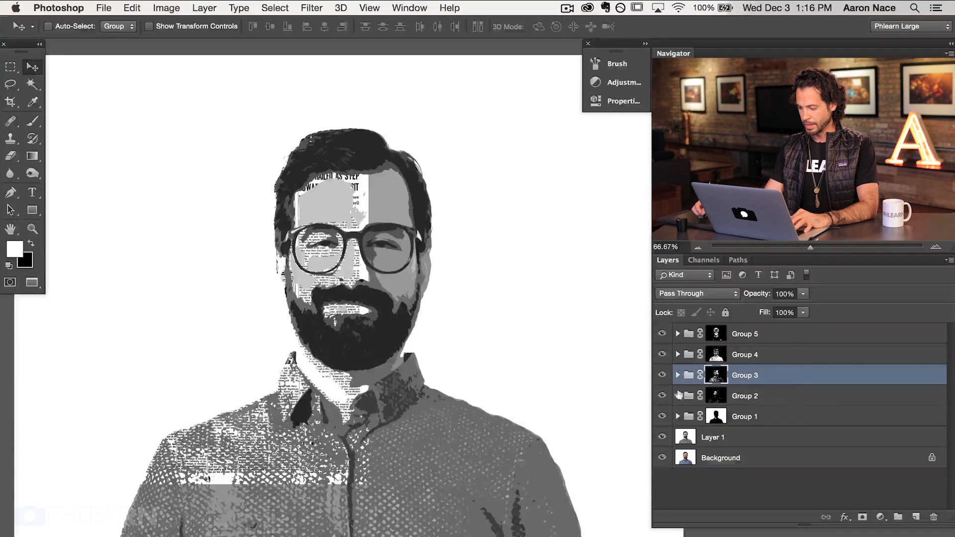
click(678, 374)
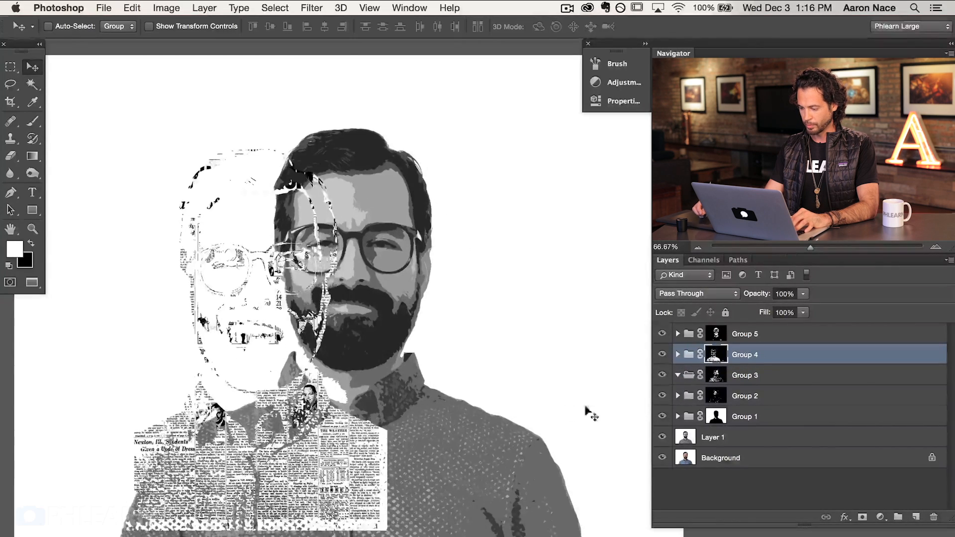
click(677, 354)
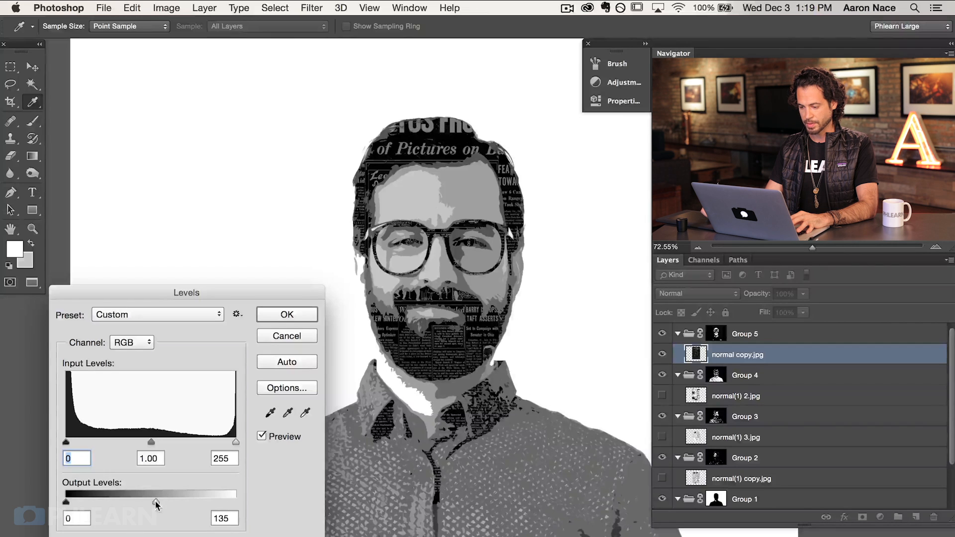
Step: Drag Group 5 newspaper's white Output Levels slider down to about 135
drag(155, 504, 122, 504)
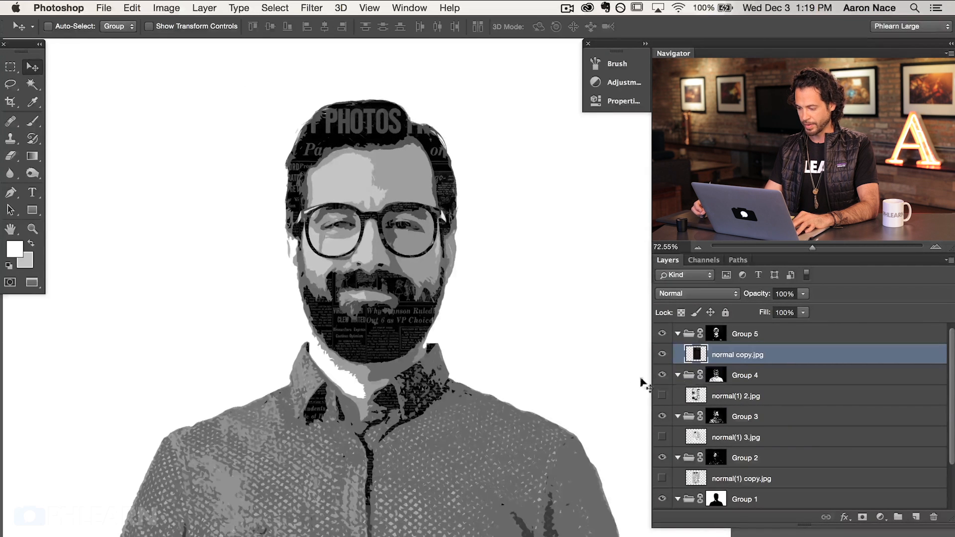
Step: Duplicate the darkened newspaper layer normal copy.jpg in Group 5
key(cmd+j)
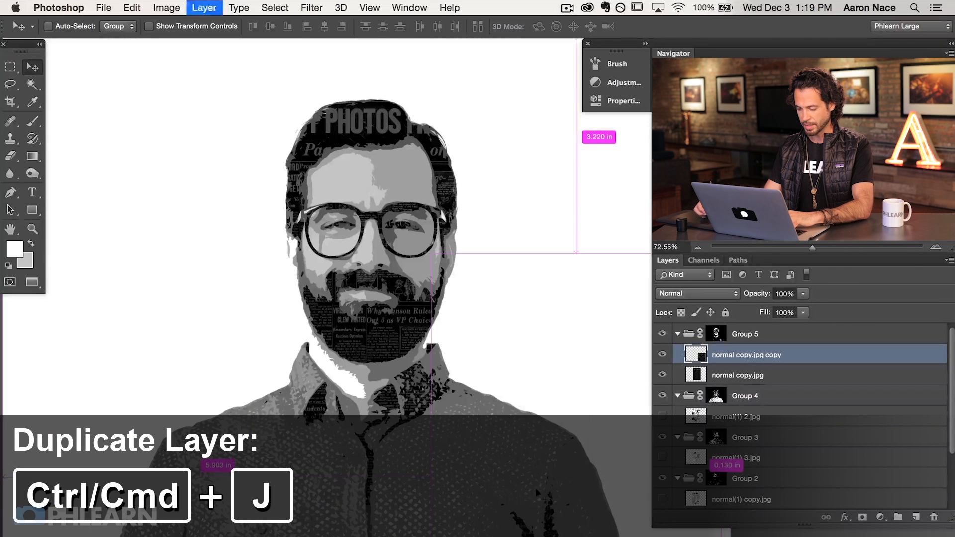
key(cmd+j)
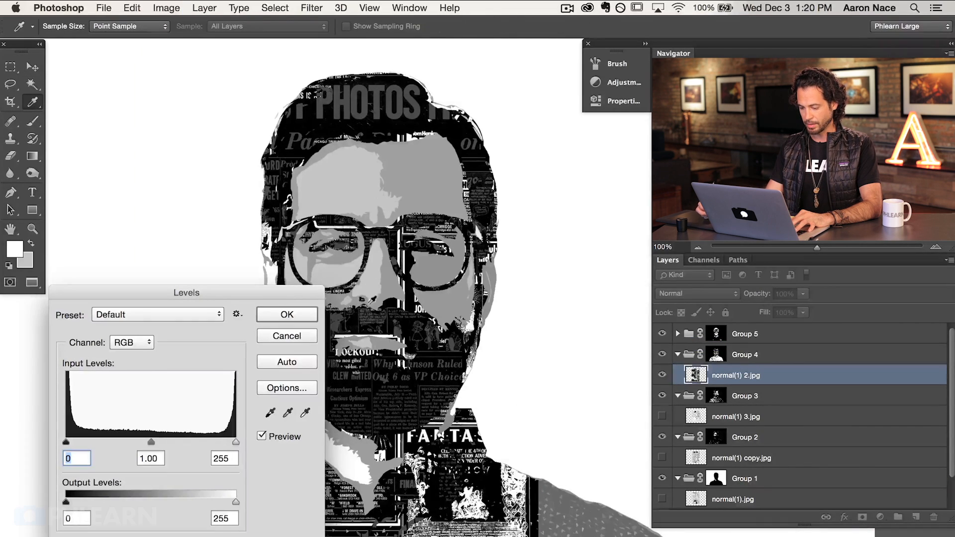
Step: Set Group 4 newspaper's Output Levels to about 69 and 96 and confirm
drag(238, 501, 149, 502)
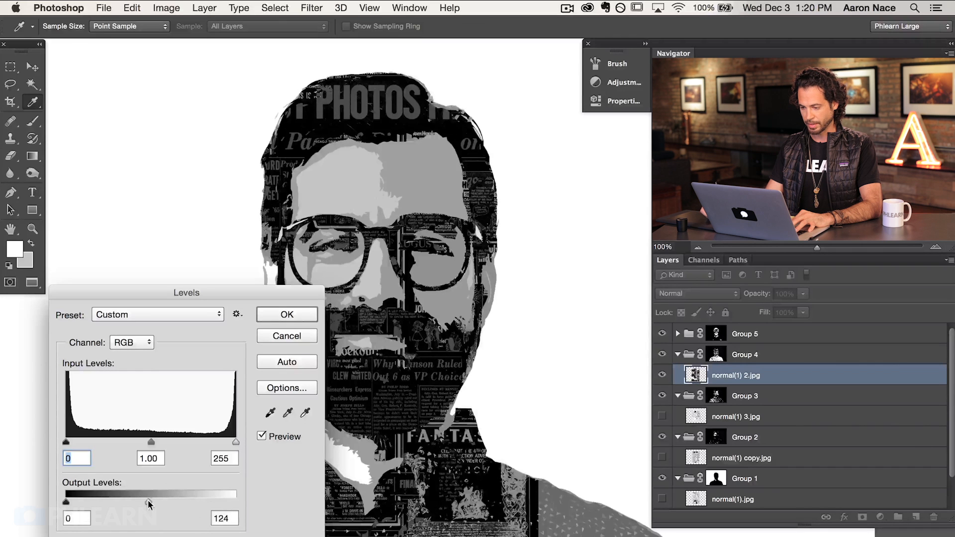
drag(66, 502, 93, 502)
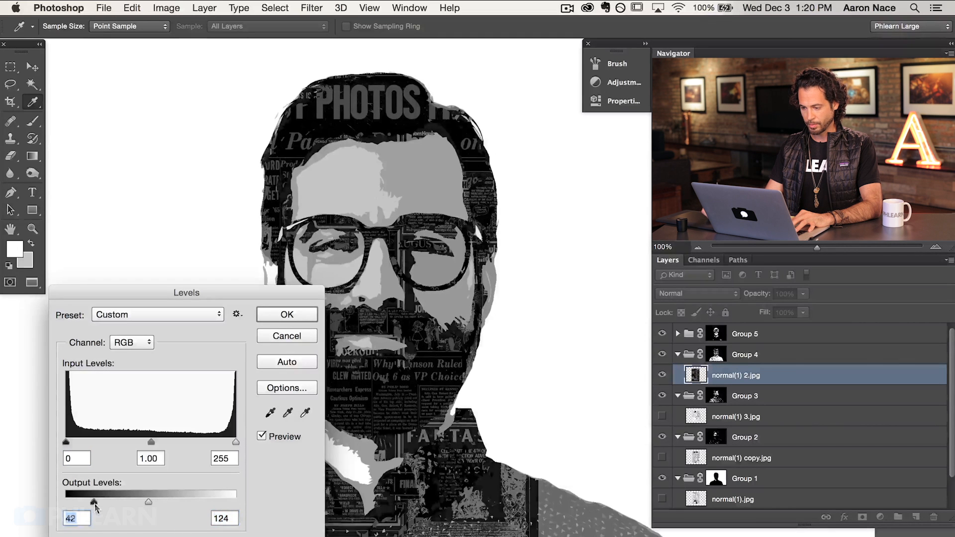
drag(92, 502, 105, 501)
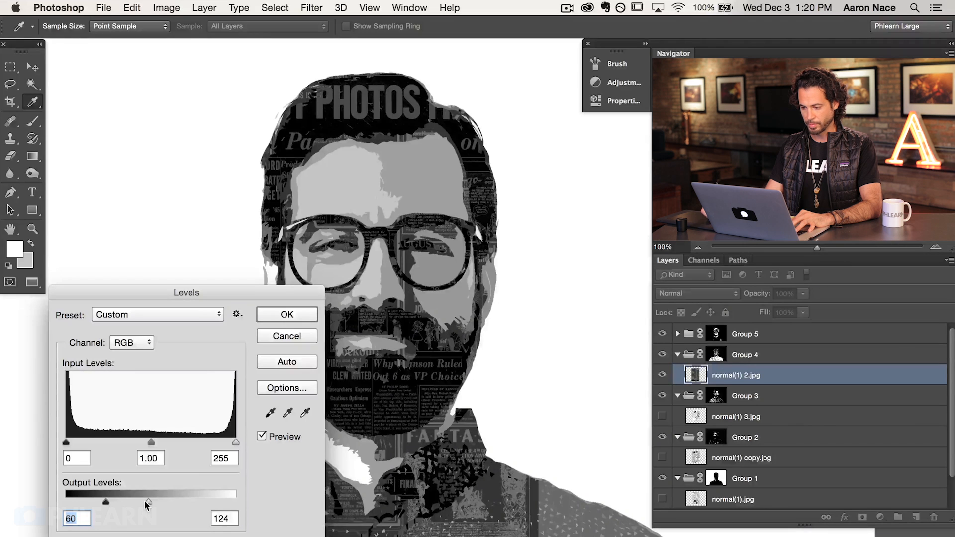
drag(105, 501, 111, 502)
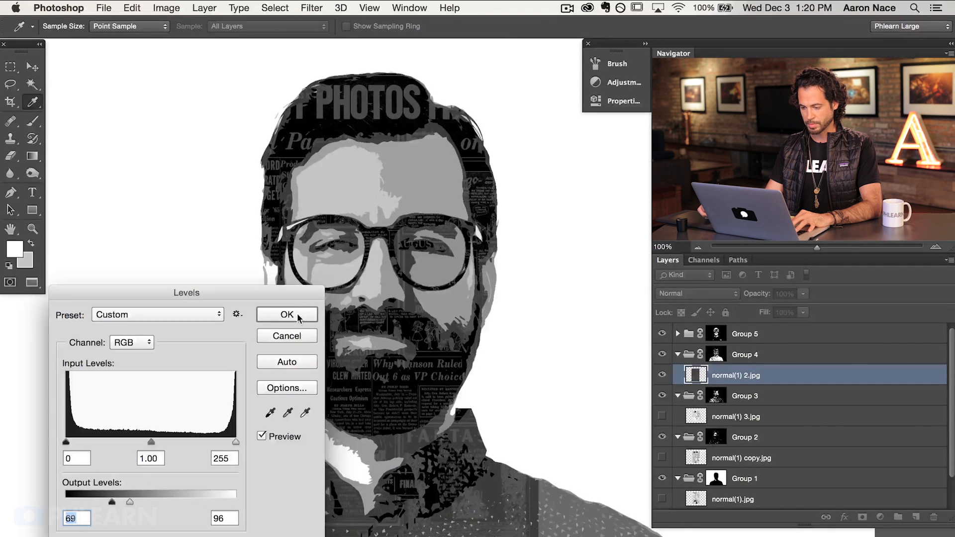
click(287, 315)
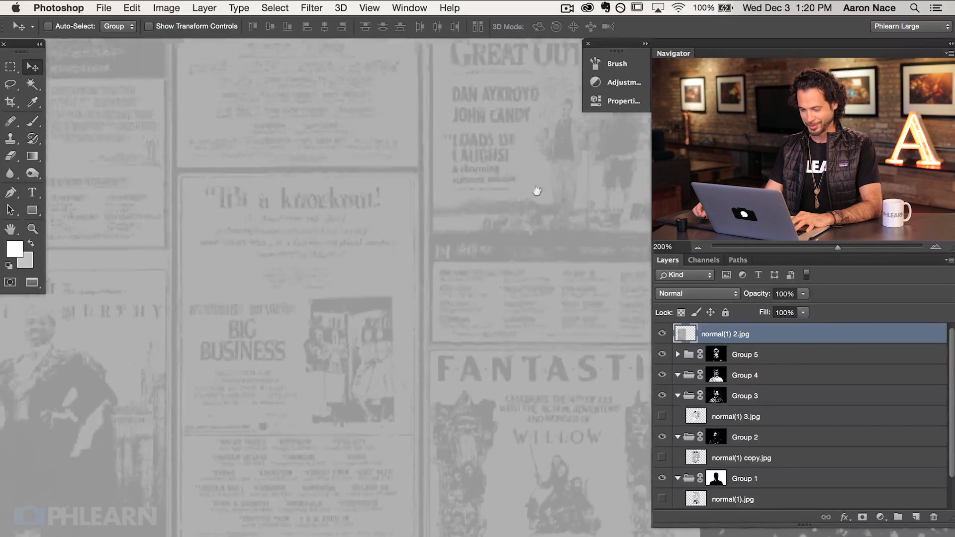
drag(536, 191, 298, 418)
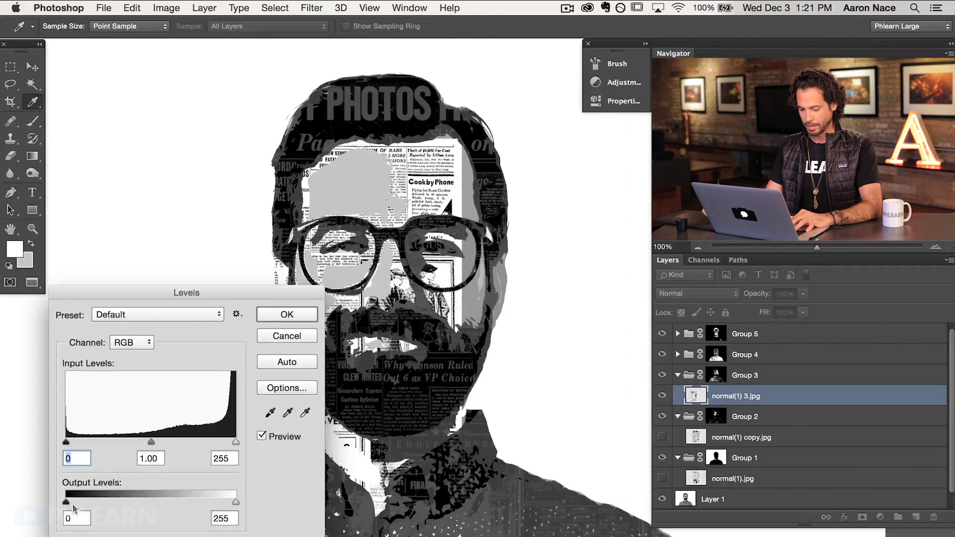
Step: Cap Group 3 newspaper's white Output Levels slider near 197
drag(236, 501, 154, 501)
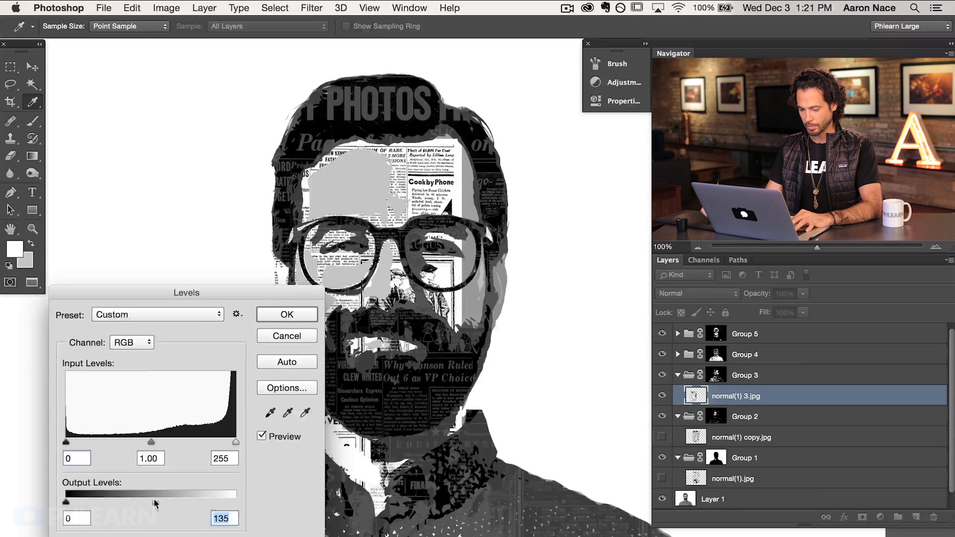
drag(157, 502, 146, 501)
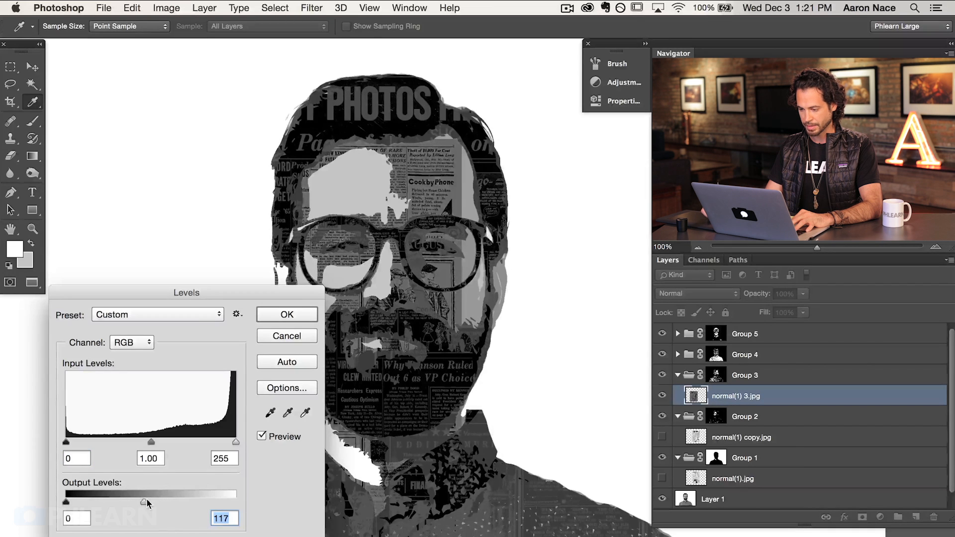
drag(145, 500, 171, 501)
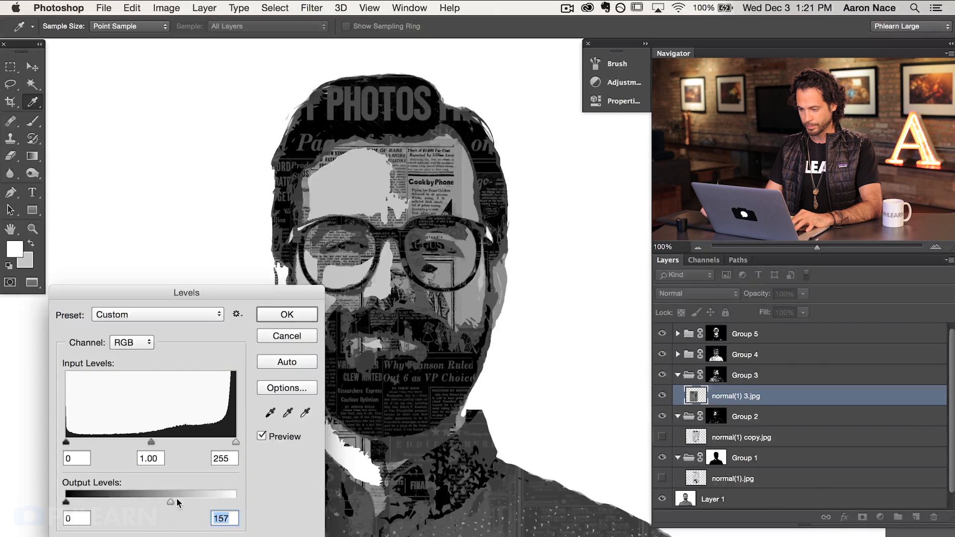
drag(169, 502, 182, 502)
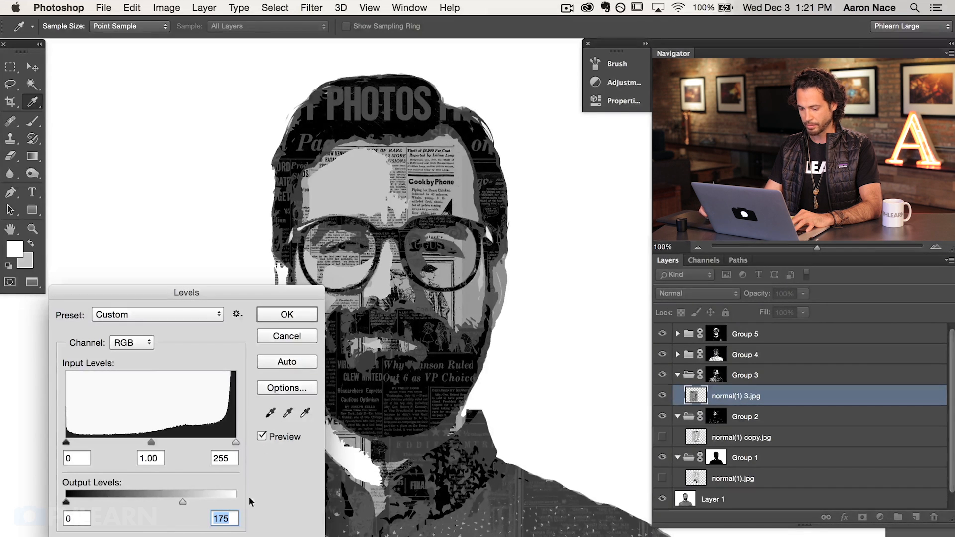
drag(182, 502, 195, 502)
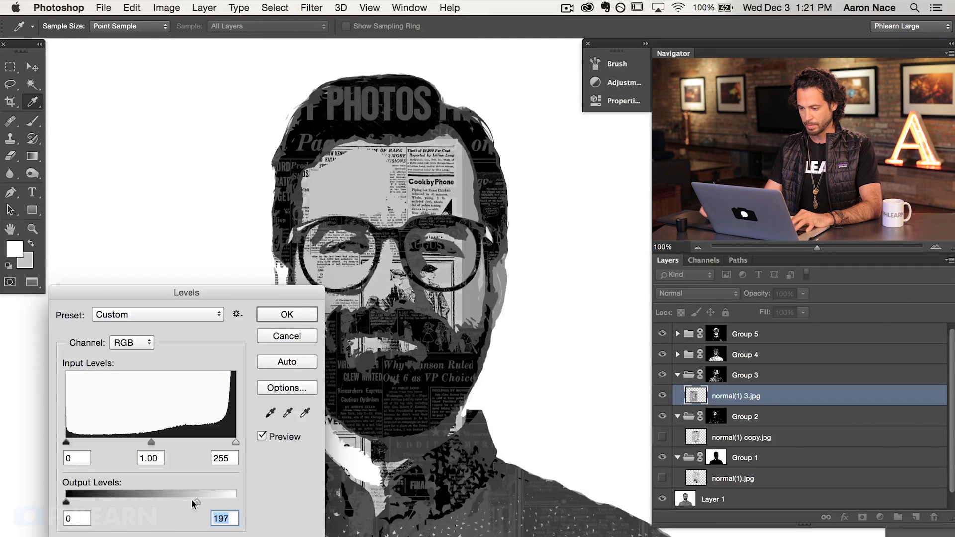
drag(196, 502, 180, 501)
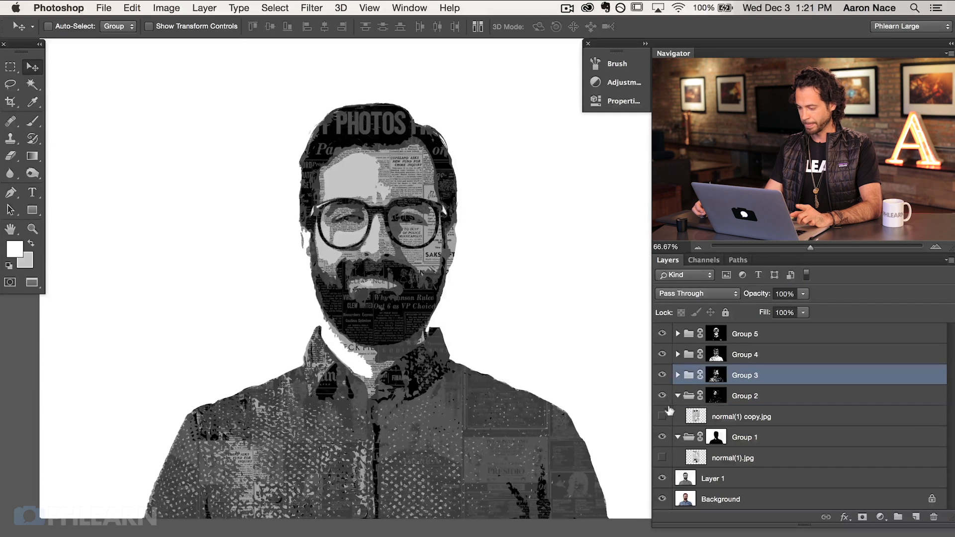
Step: Show Group 2's normal(1) copy.jpg texture and apply Levels output 94–205, then input white 237
click(661, 416)
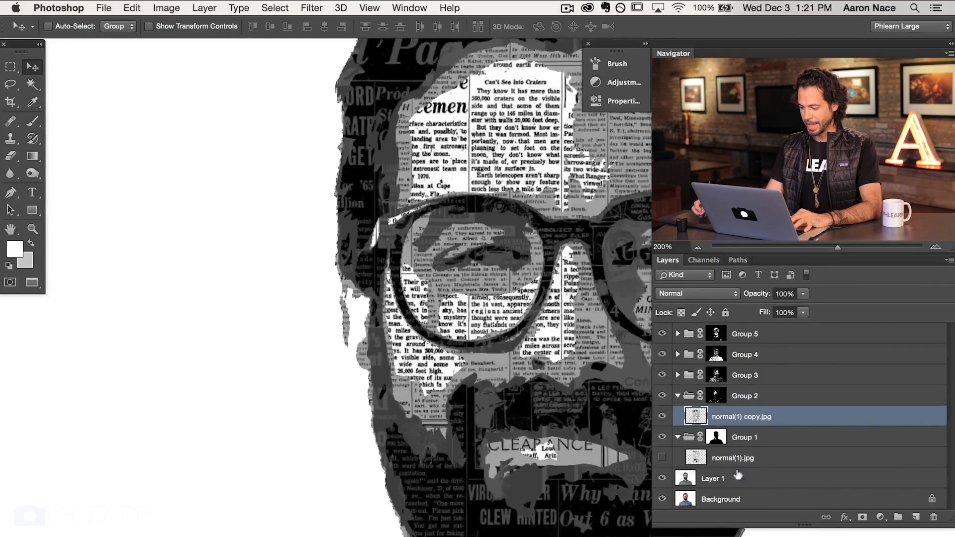
click(733, 458)
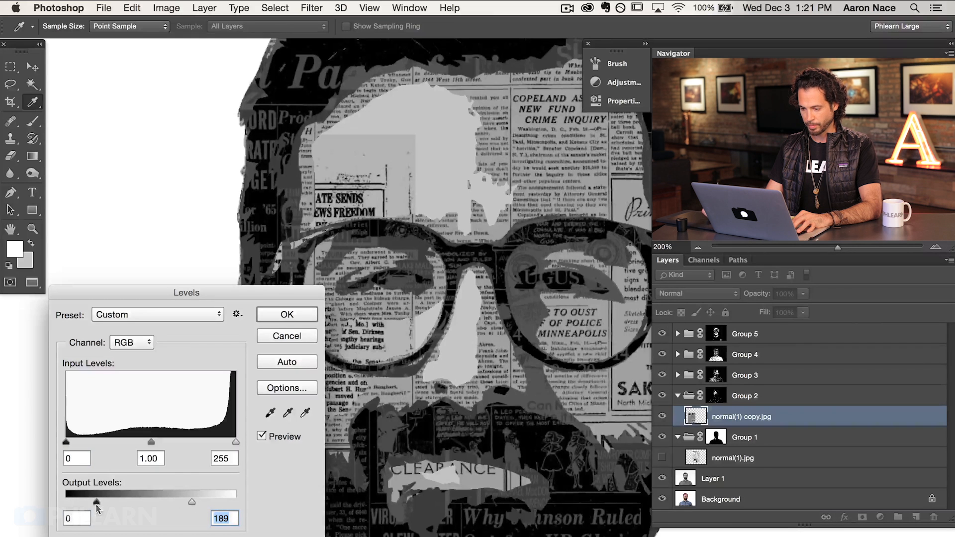
drag(68, 502, 114, 501)
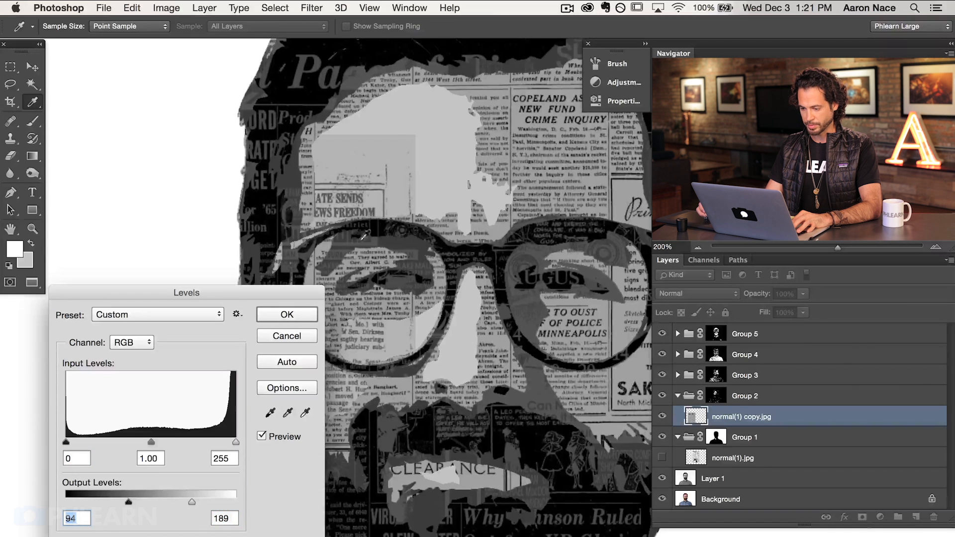
drag(192, 501, 184, 502)
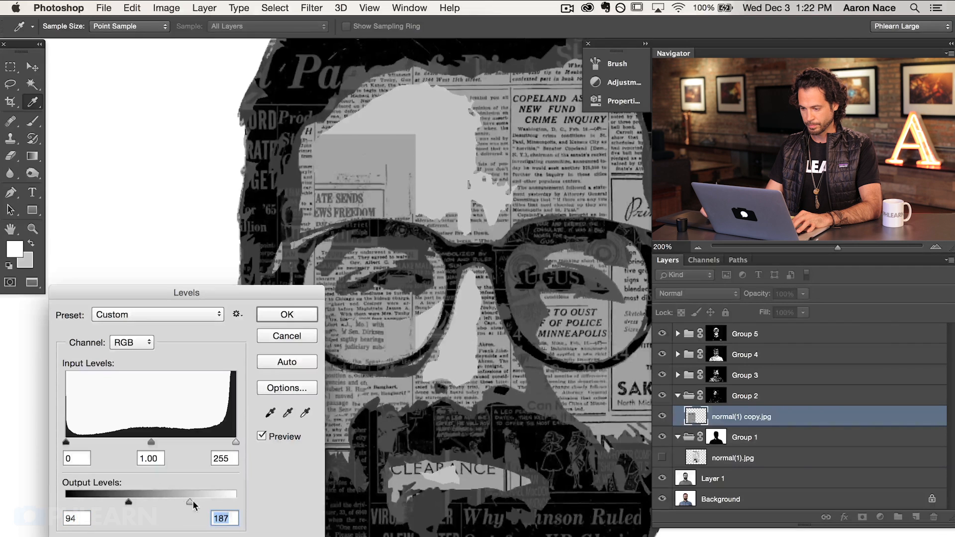
drag(187, 501, 204, 501)
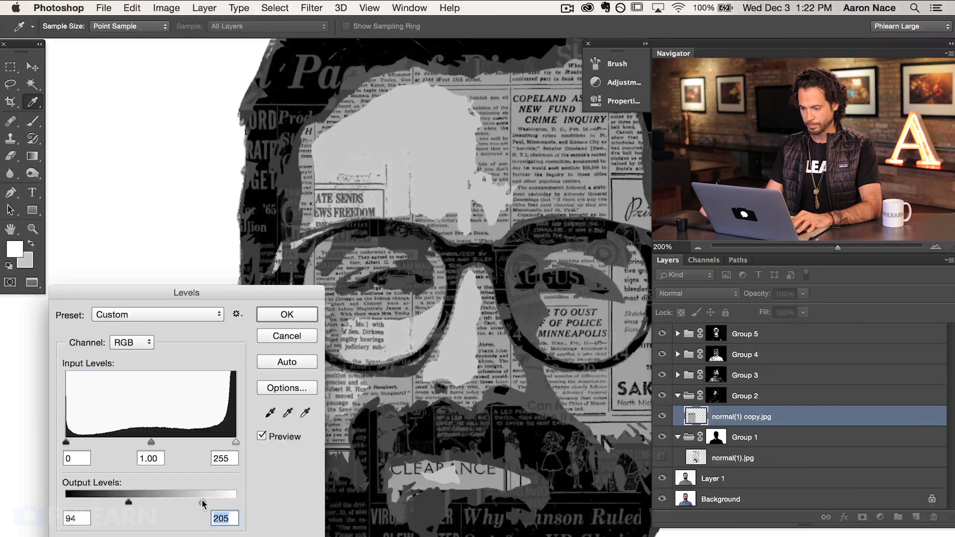
click(286, 315)
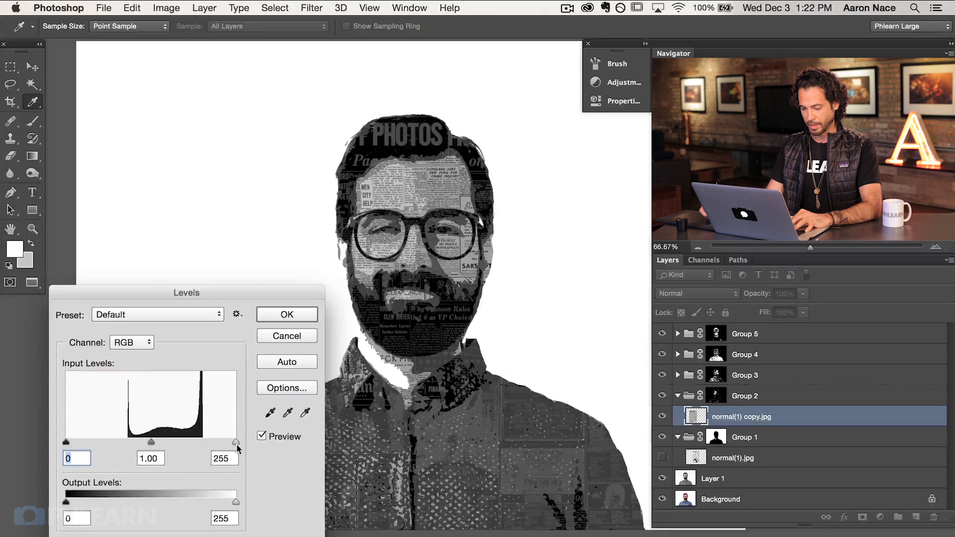
drag(236, 442, 230, 442)
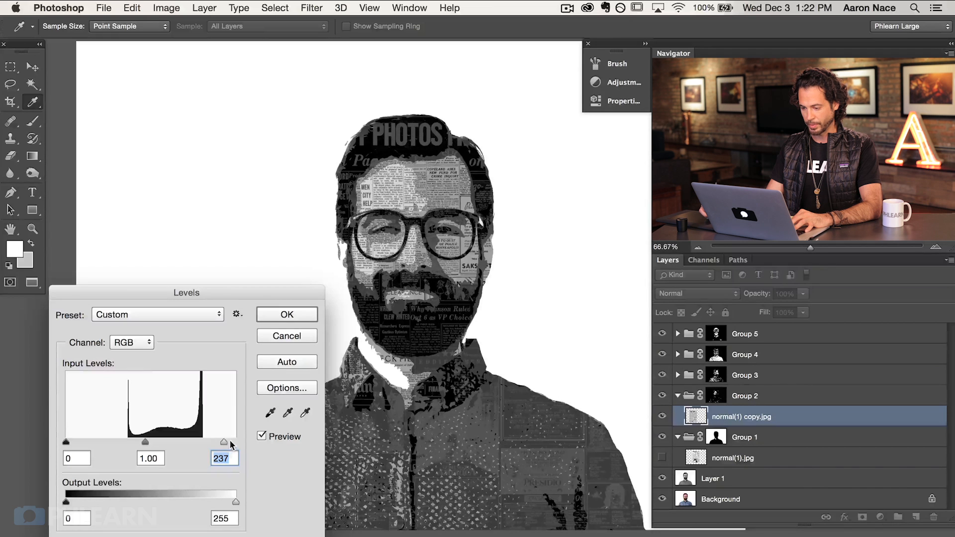
click(286, 314)
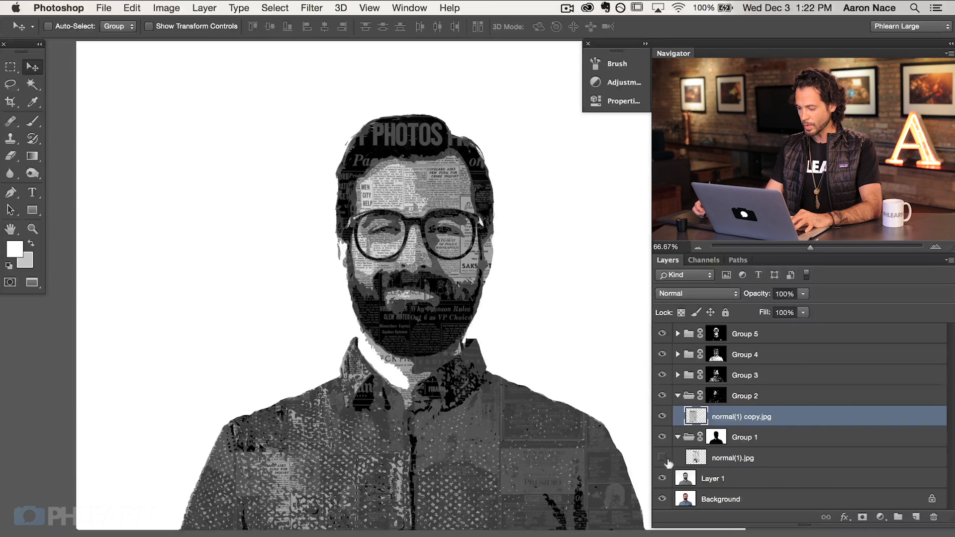
Step: Show normal(1).jpg and lighten it with Levels output black at about 217
click(662, 458)
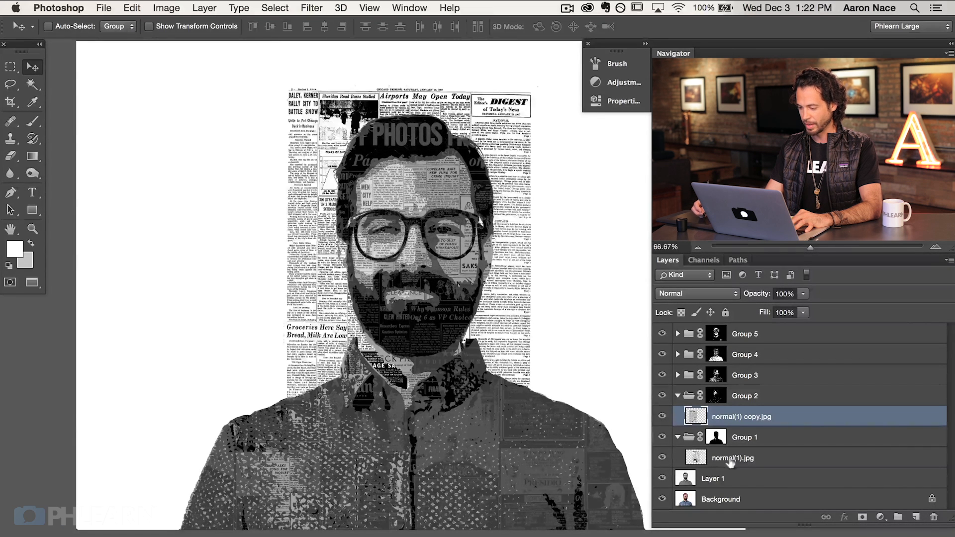
click(732, 457)
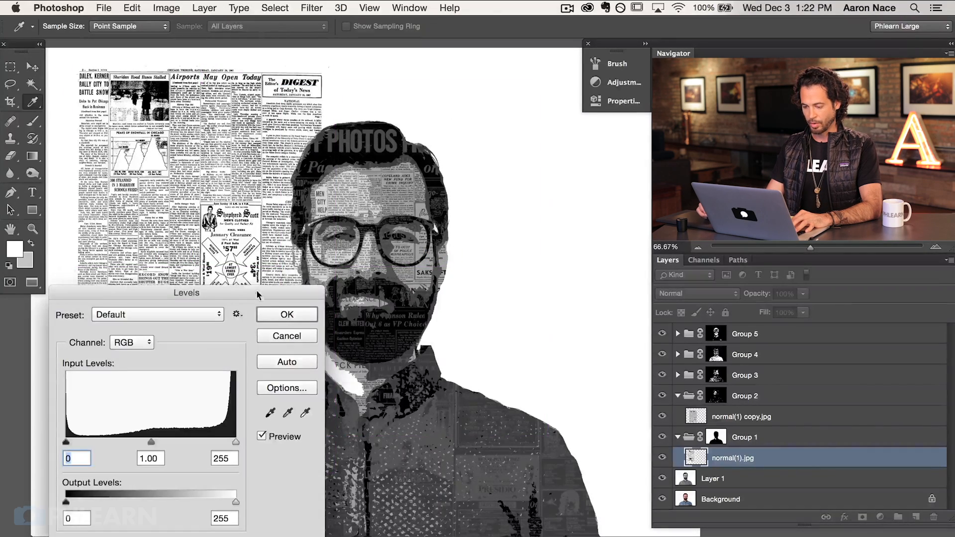
drag(67, 493, 405, 493)
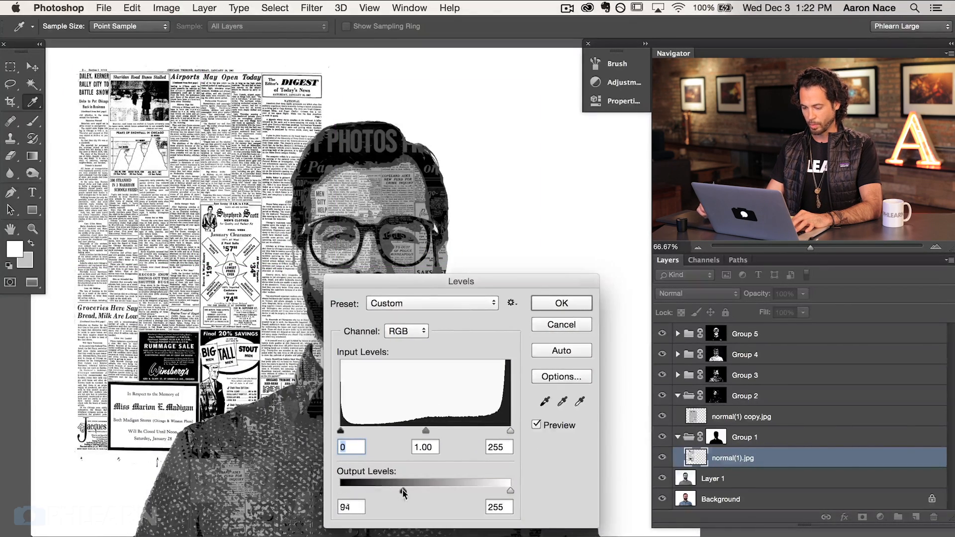
drag(401, 491, 480, 491)
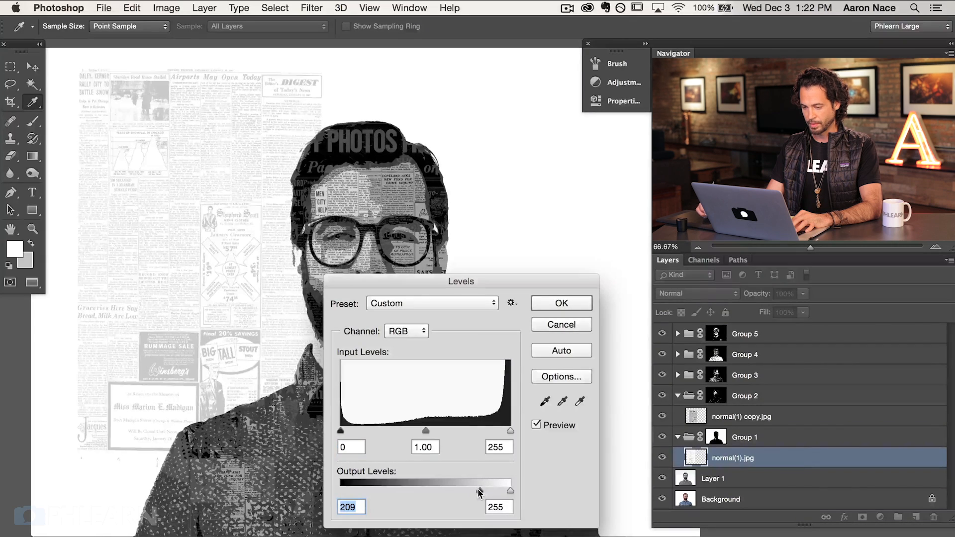
drag(479, 490, 486, 491)
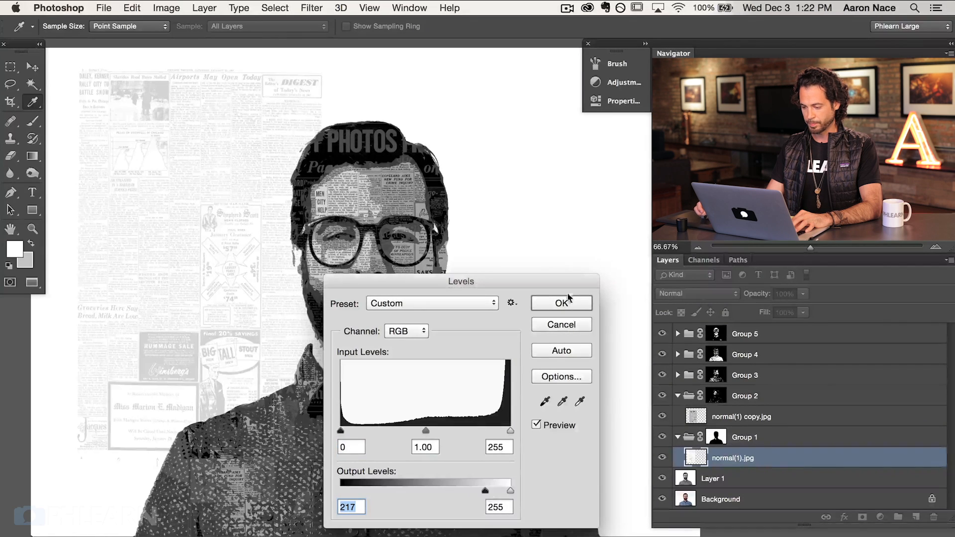
click(561, 303)
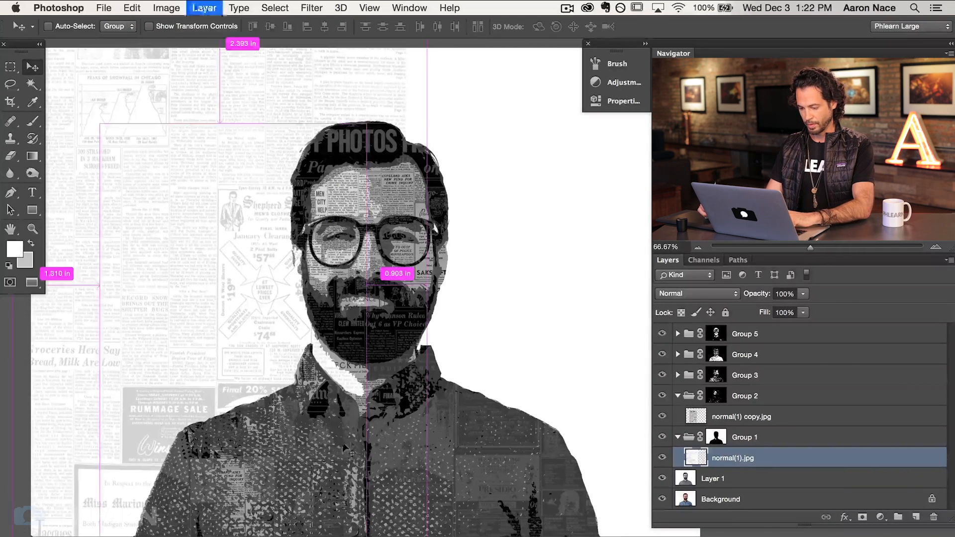
Step: Duplicate the pale newspaper layer, set the top copy to Multiply, and reposition it
key(cmd+j)
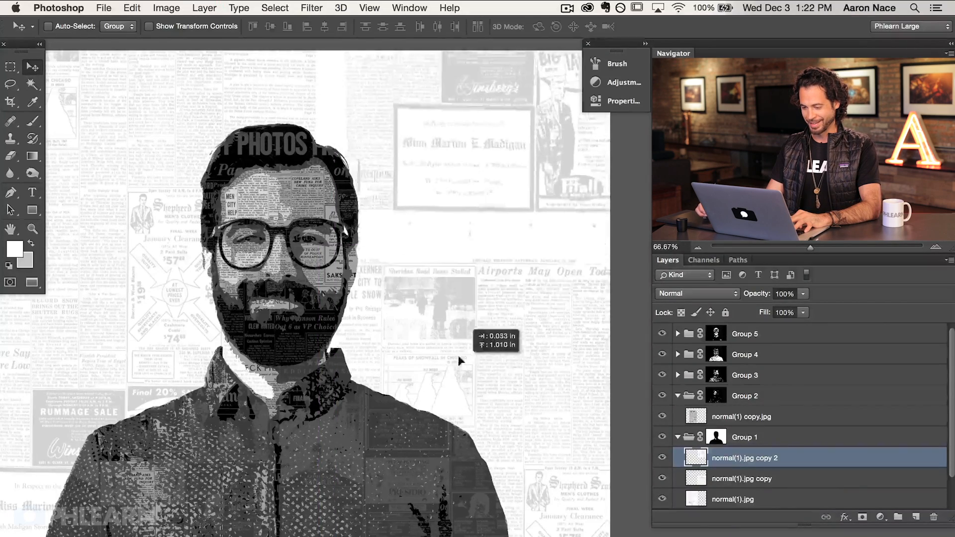
click(691, 293)
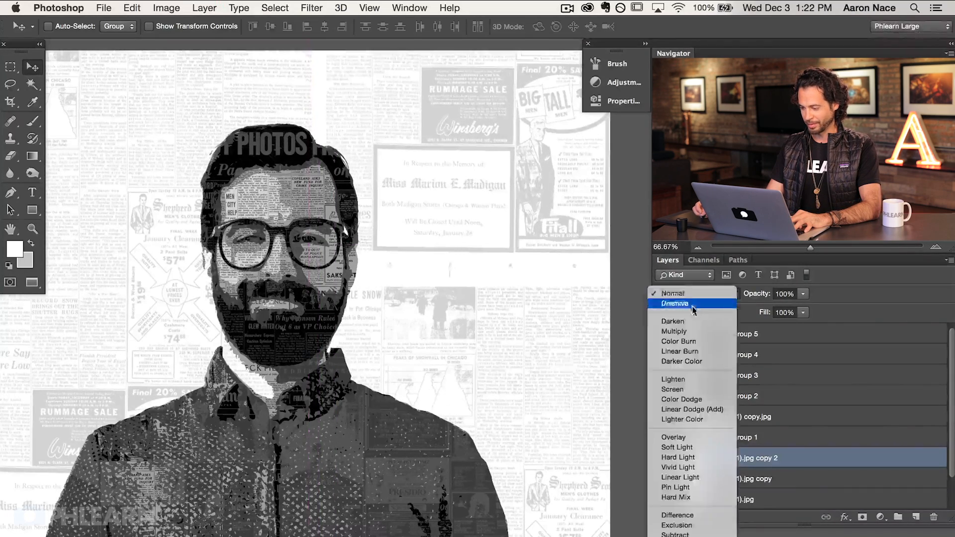
click(673, 331)
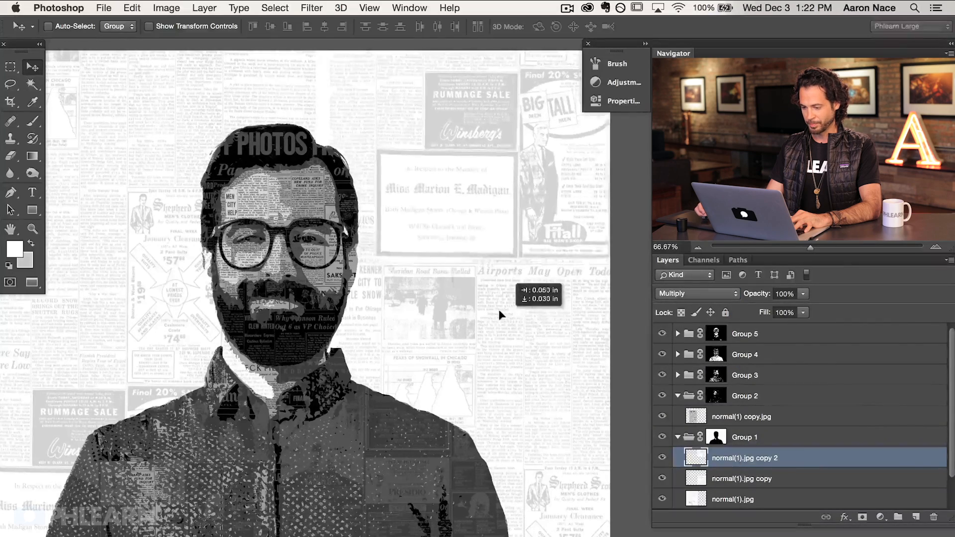
drag(499, 314, 481, 454)
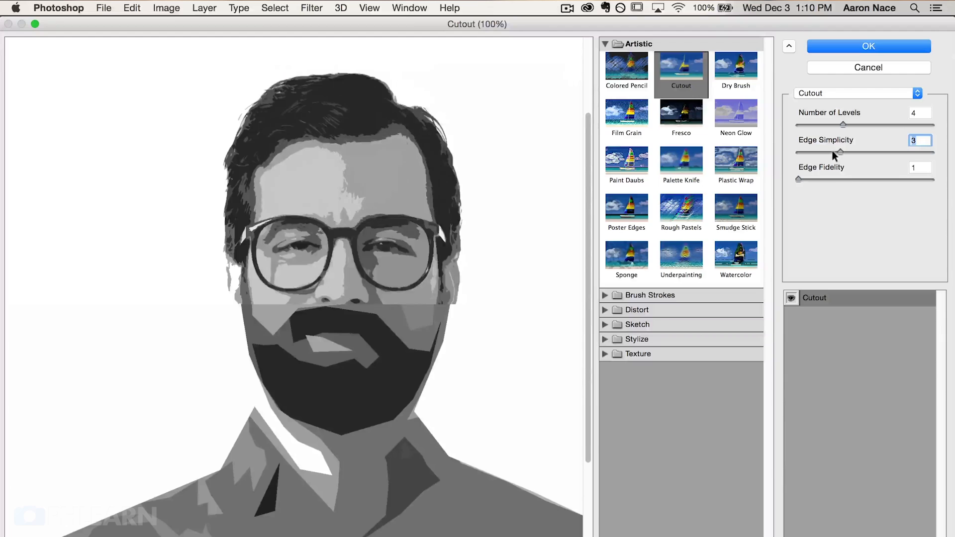
Step: Raise the Cutout filter's Edge Simplicity to 4
drag(843, 151, 853, 151)
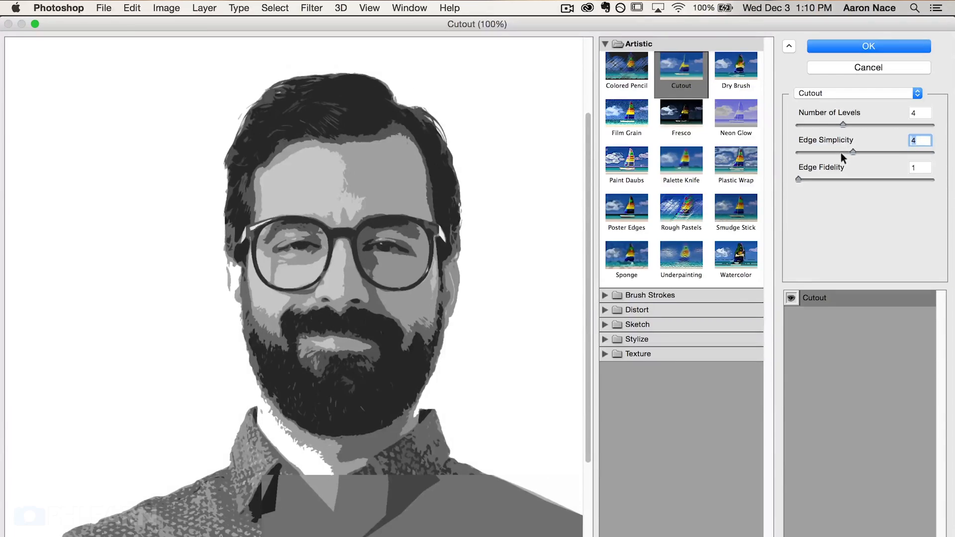